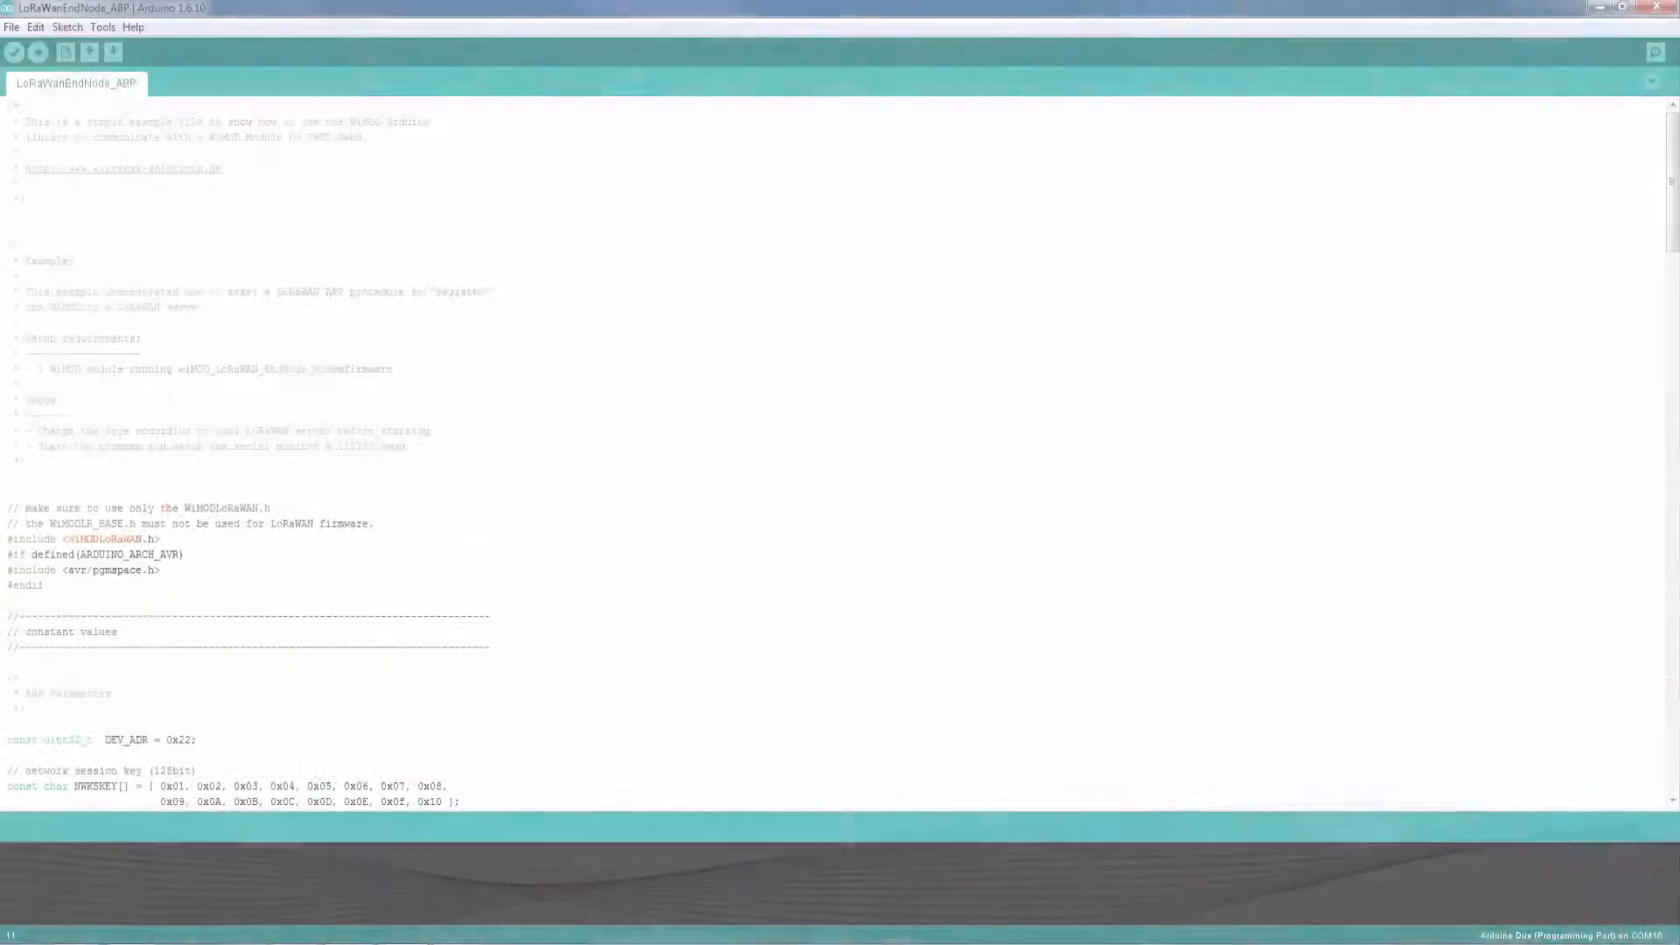
Step: Review the LoRaWanEndNode_ABP sketch code, selecting the channel-blocked status check line
{"action": "left_click_drag", "start_coordinate": [21, 269], "coordinate": [471, 504]}
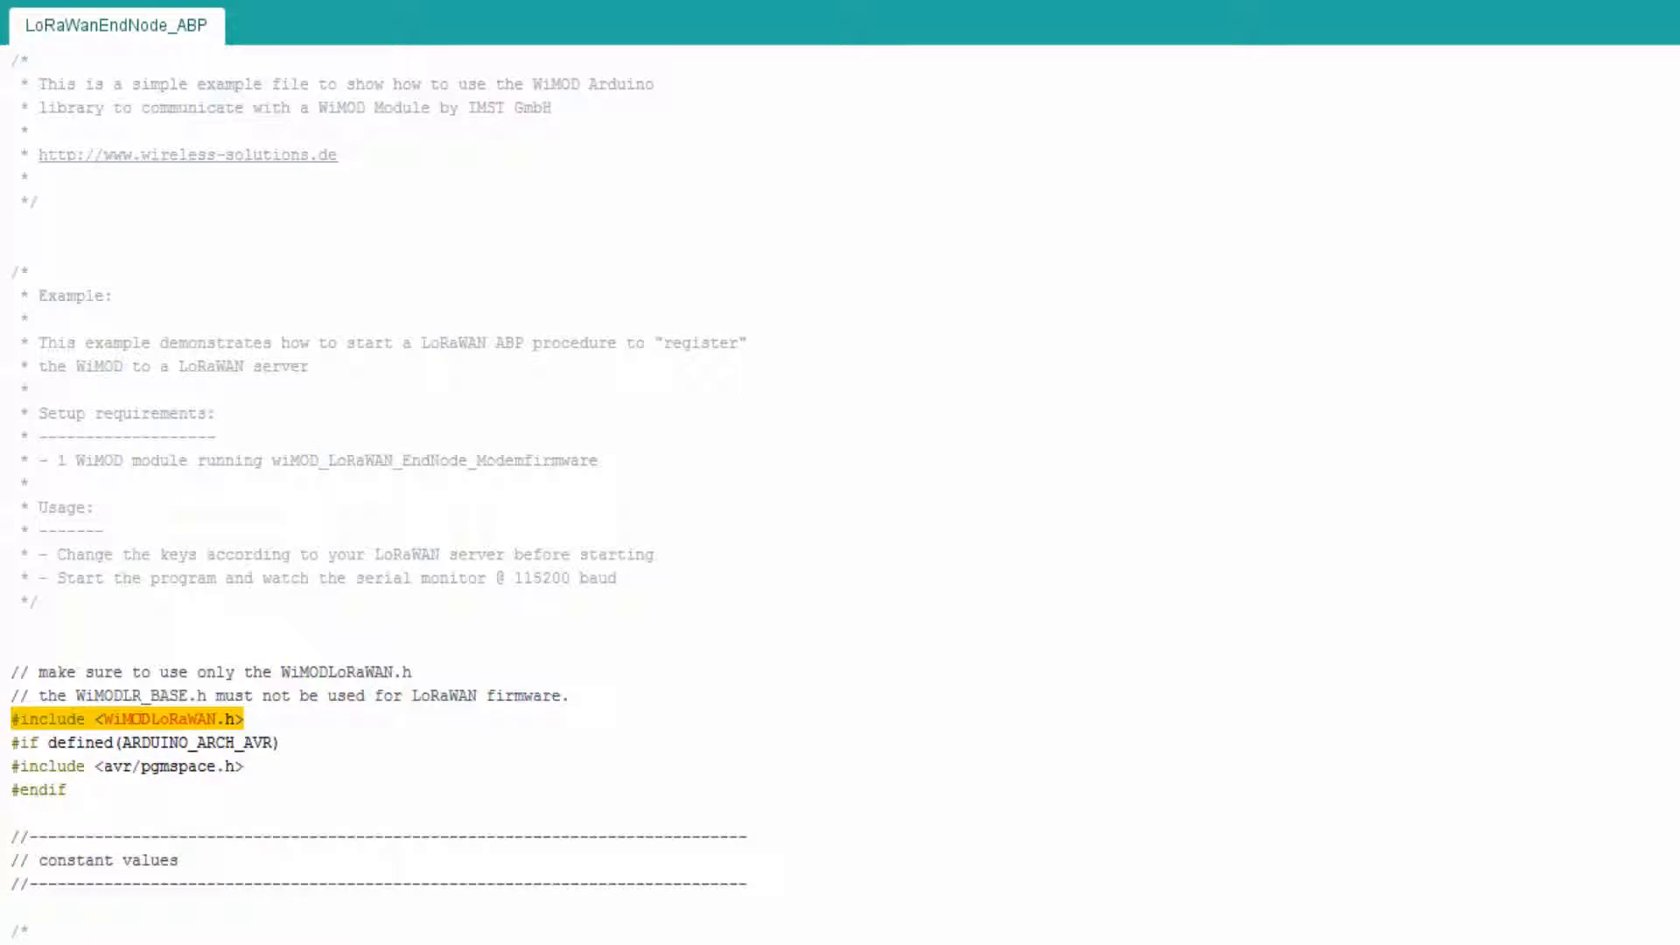
{"action": "scroll", "scroll_direction": "down", "scroll_amount": 3}
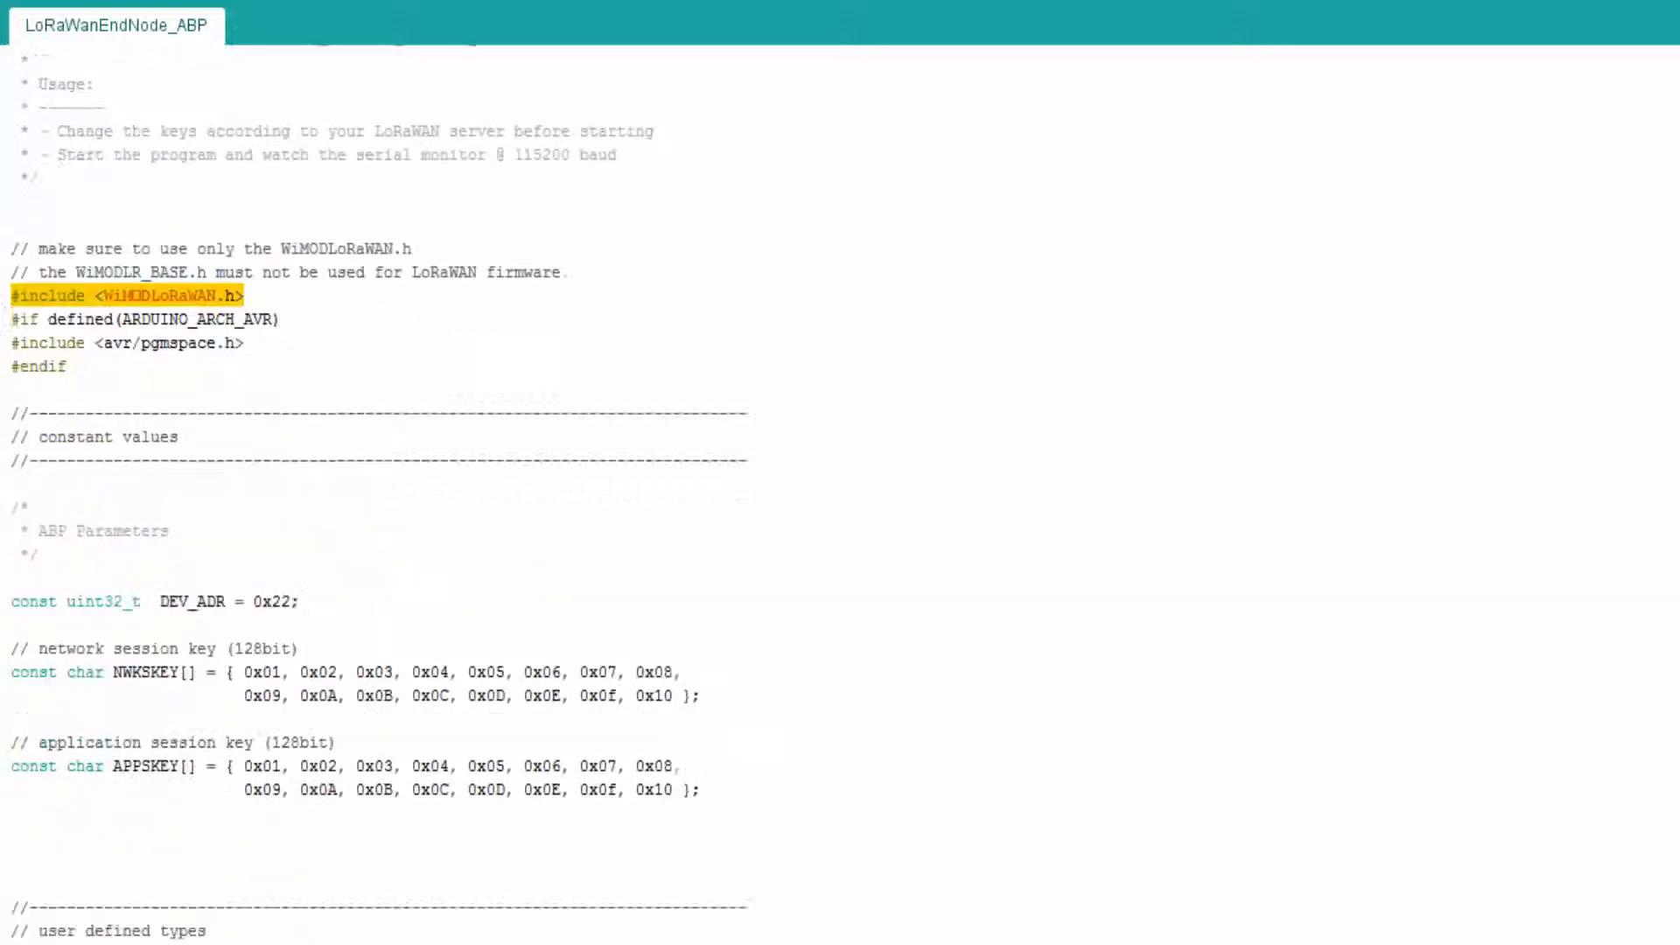
{"action": "scroll", "scroll_direction": "down", "scroll_amount": 3}
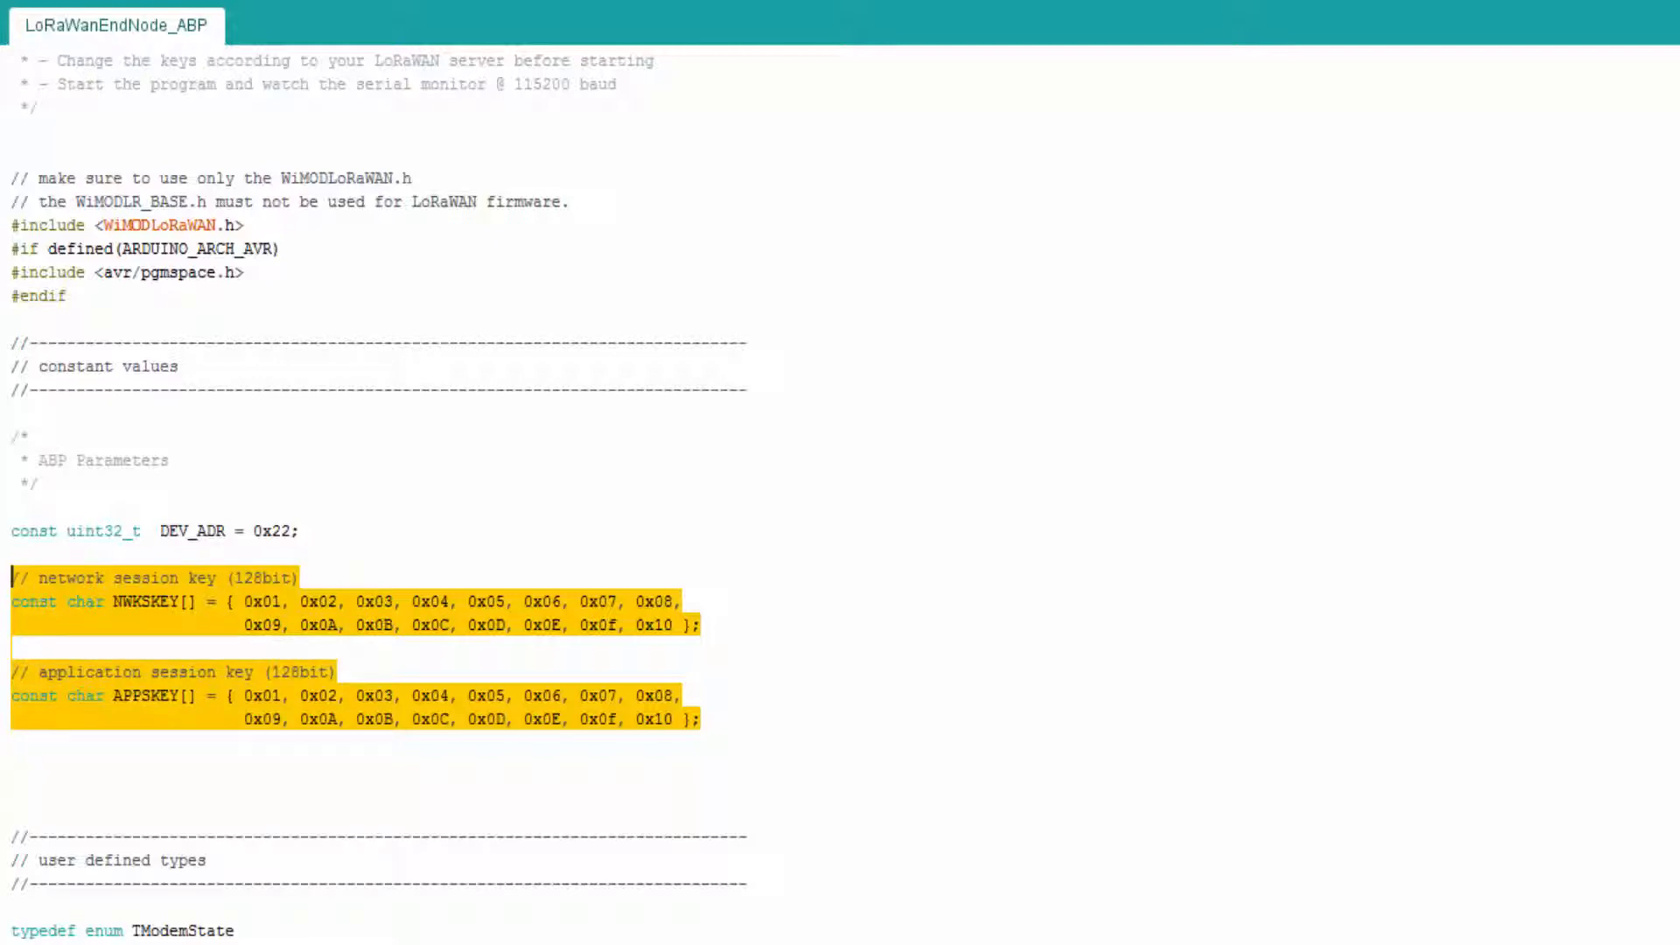
{"action": "scroll", "scroll_direction": "down", "scroll_amount": 3}
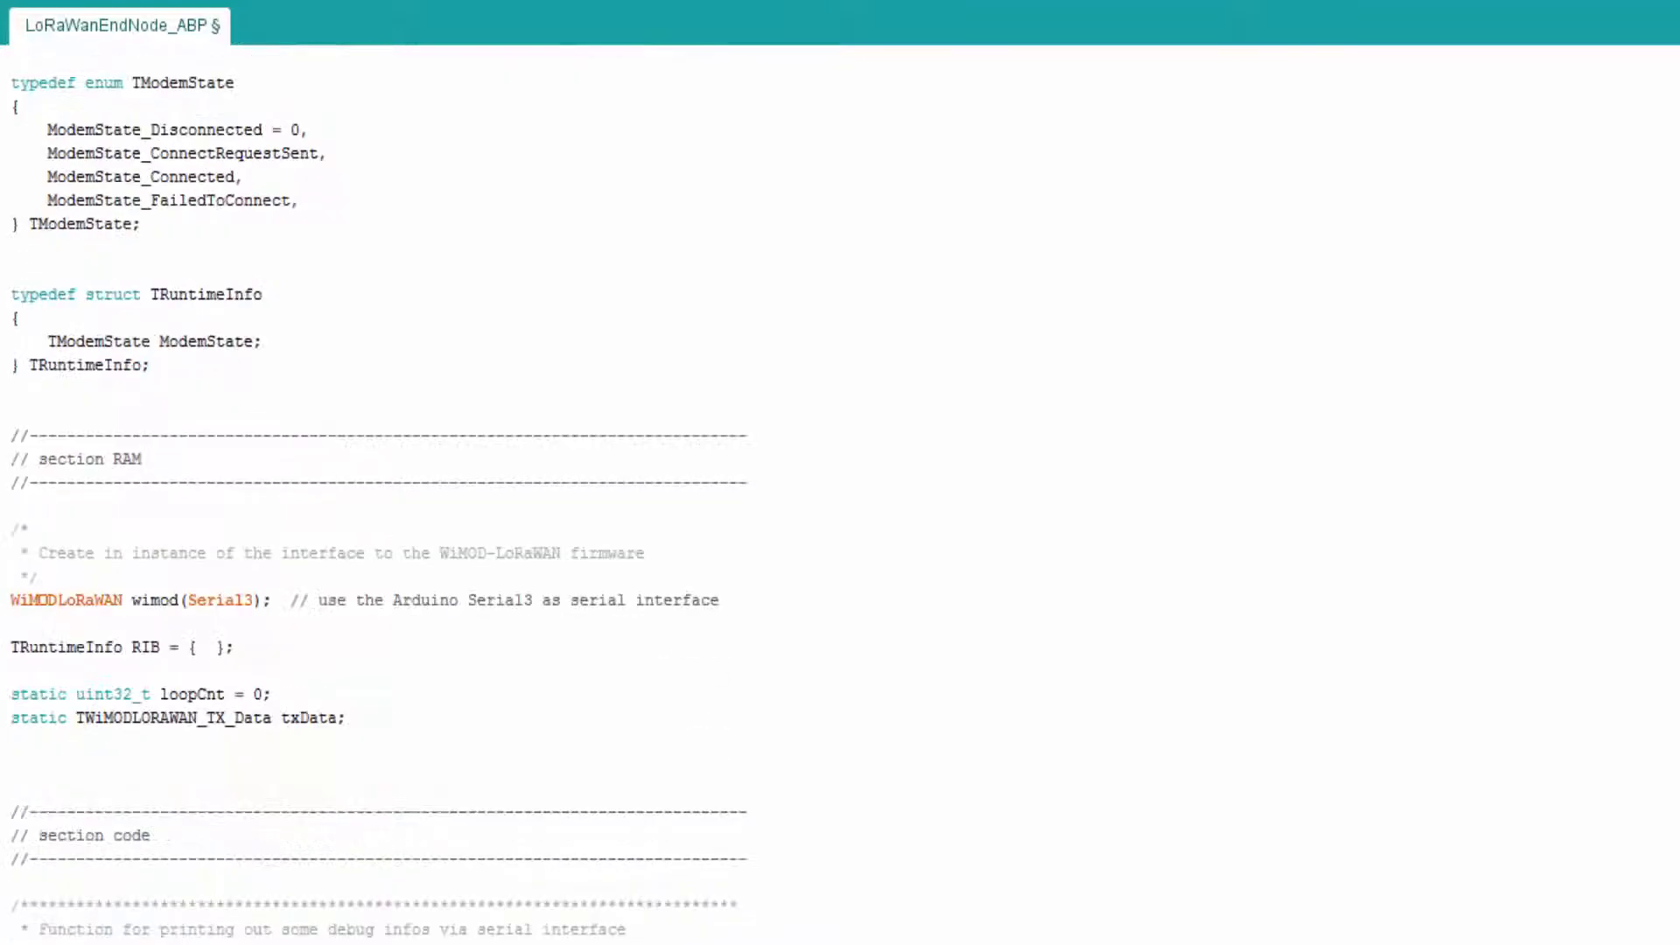
{"action": "left_click_drag", "start_coordinate": [11, 435], "coordinate": [347, 718]}
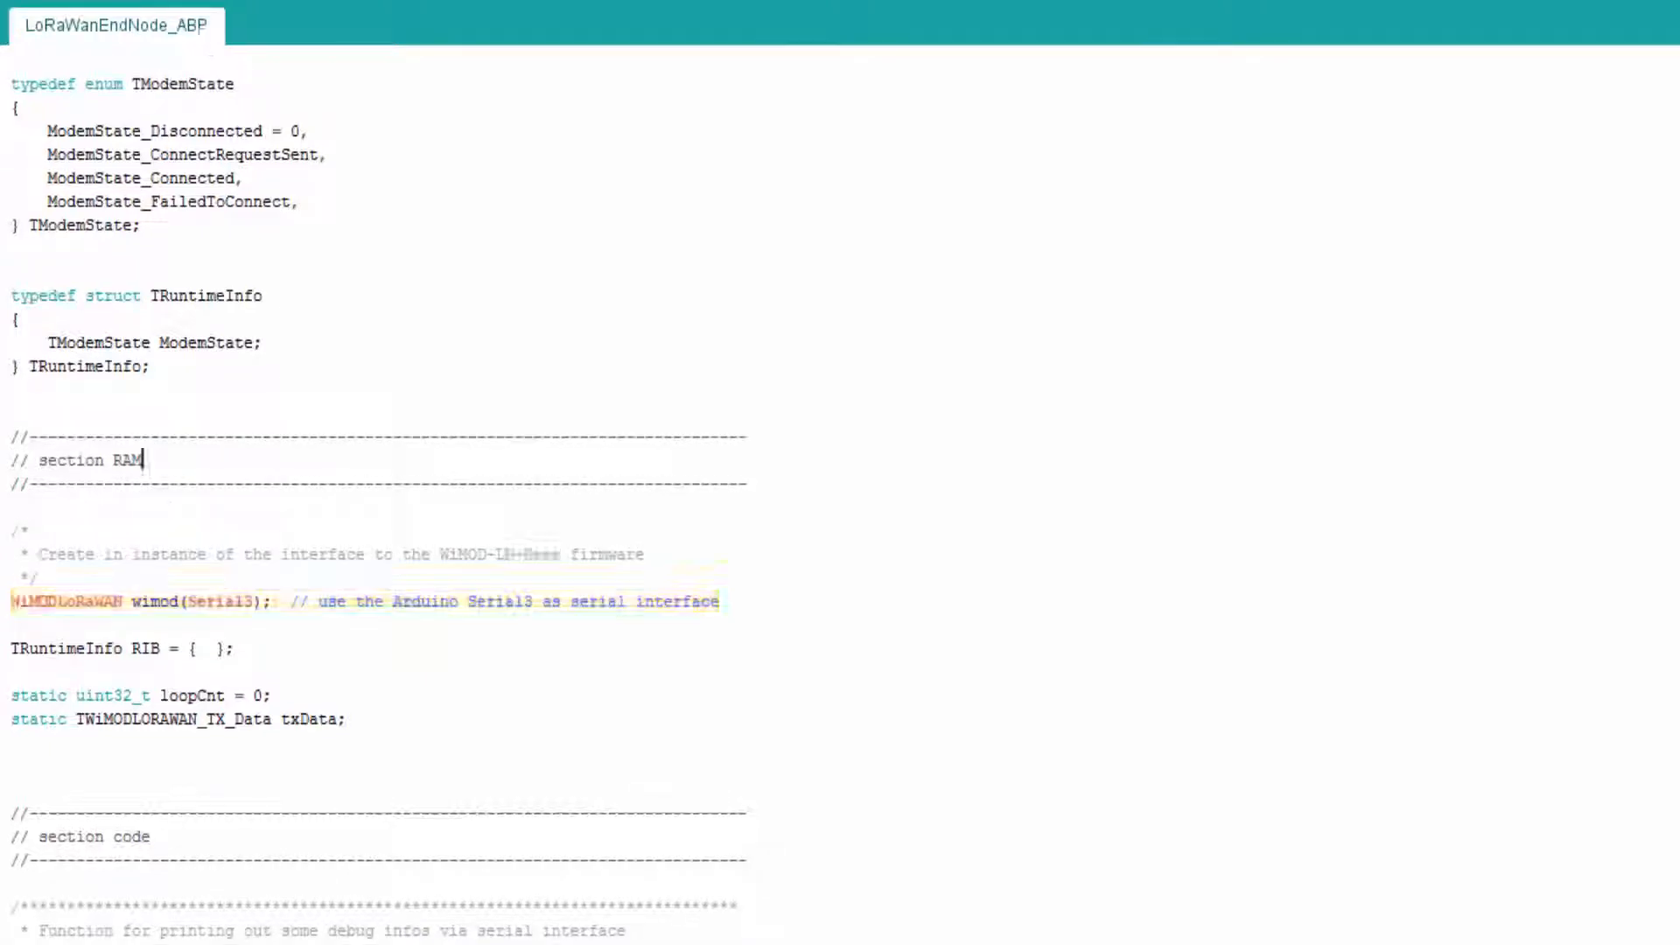
{"action": "scroll", "scroll_direction": "down", "scroll_amount": 3}
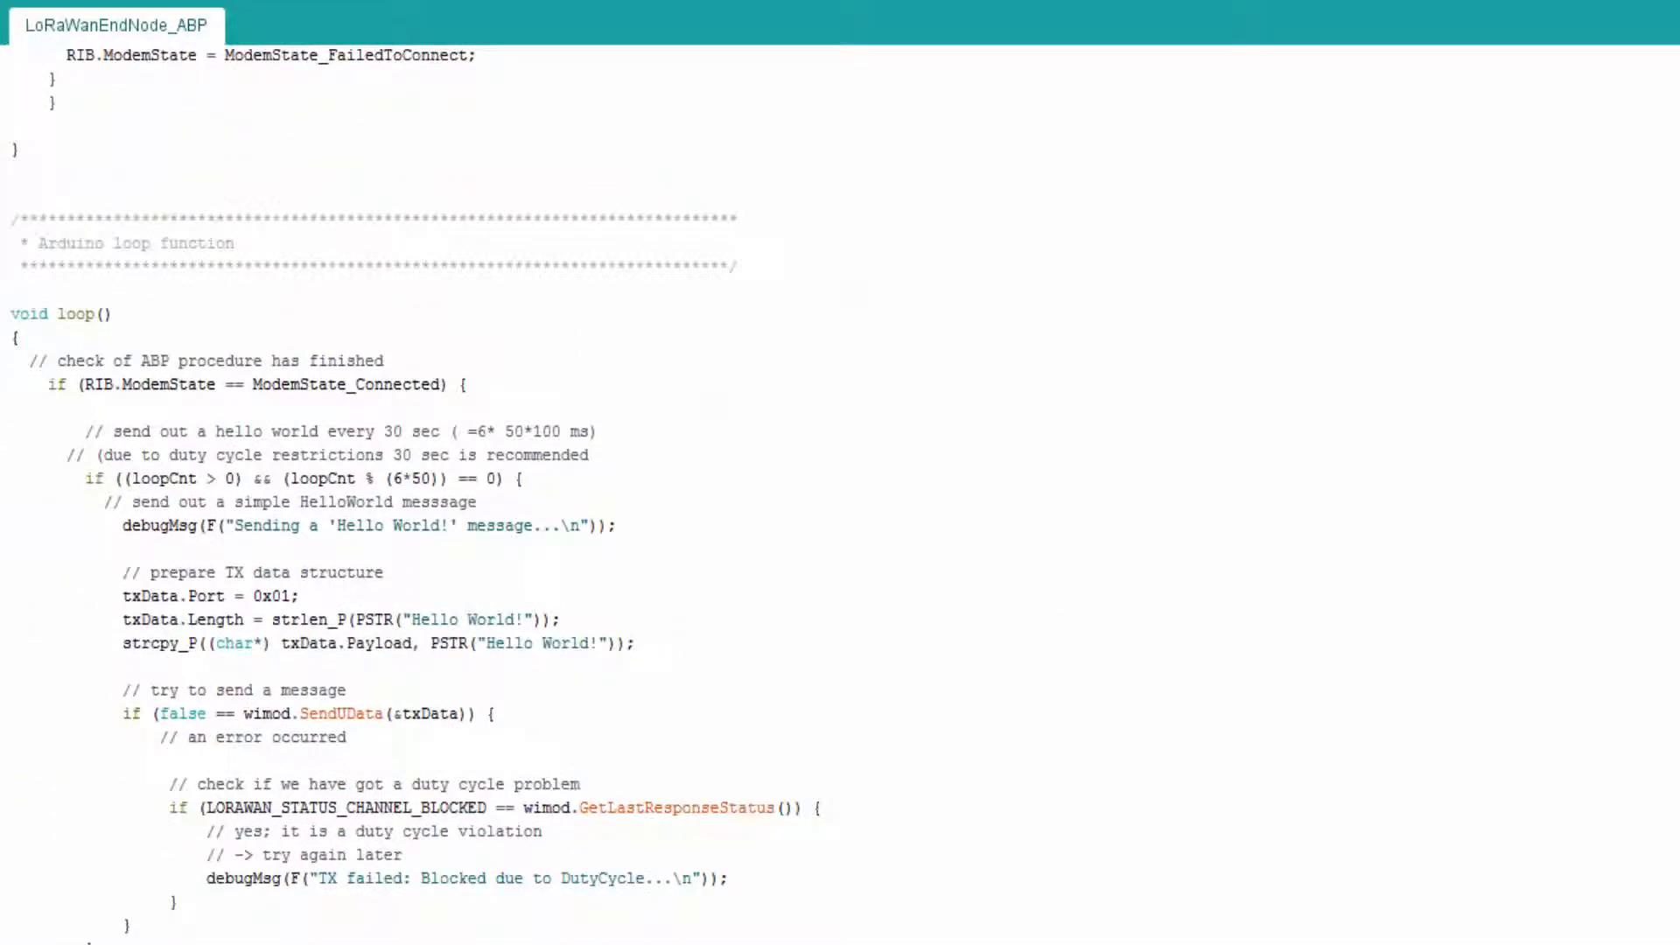
{"action": "double_click", "coordinate": [51, 313]}
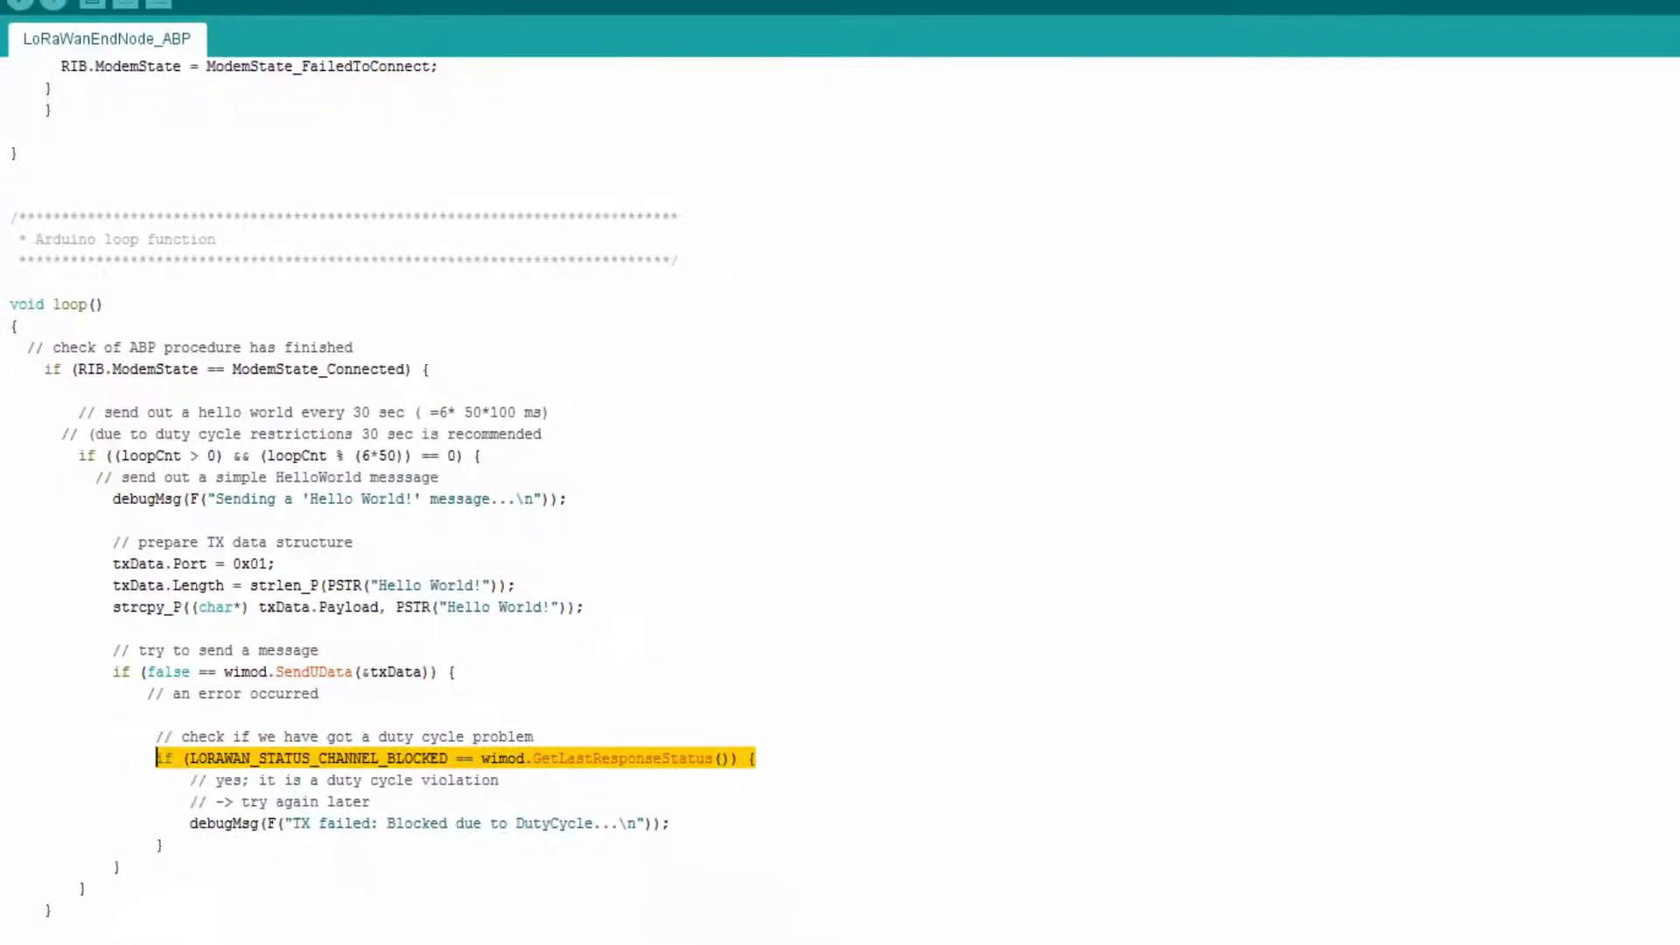
Step: Compile and upload the sketch to the Arduino Due until the console reports verify and CPU reset
{"action": "left_click", "coordinate": [14, 54]}
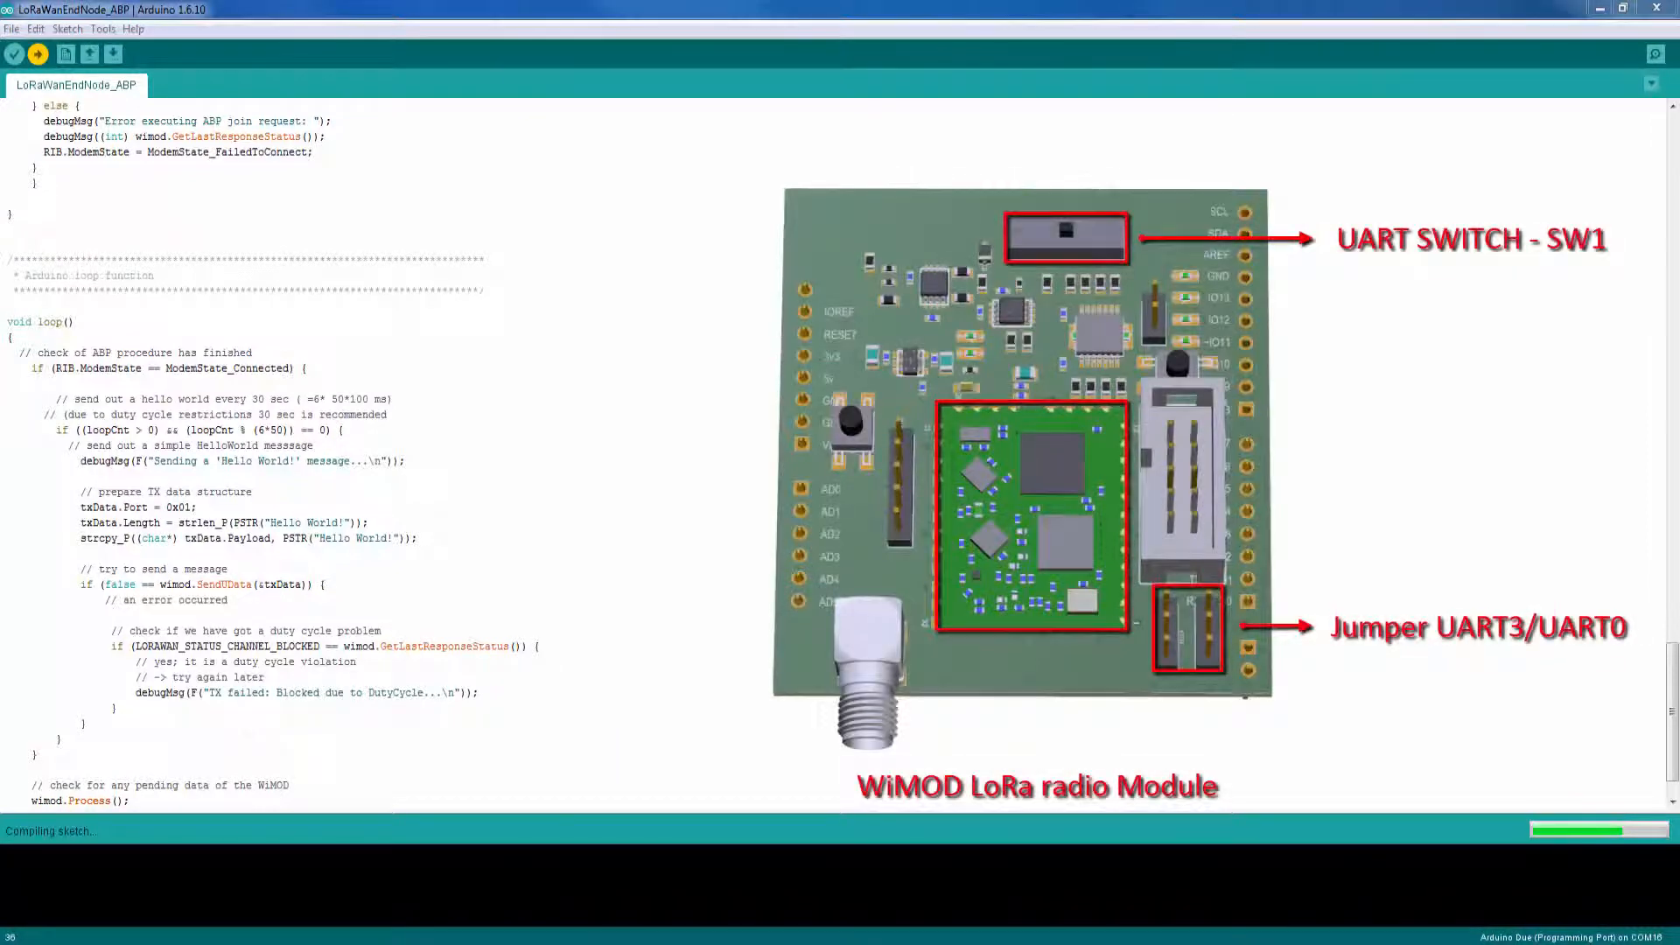
{"action": "left_click", "coordinate": [36, 54]}
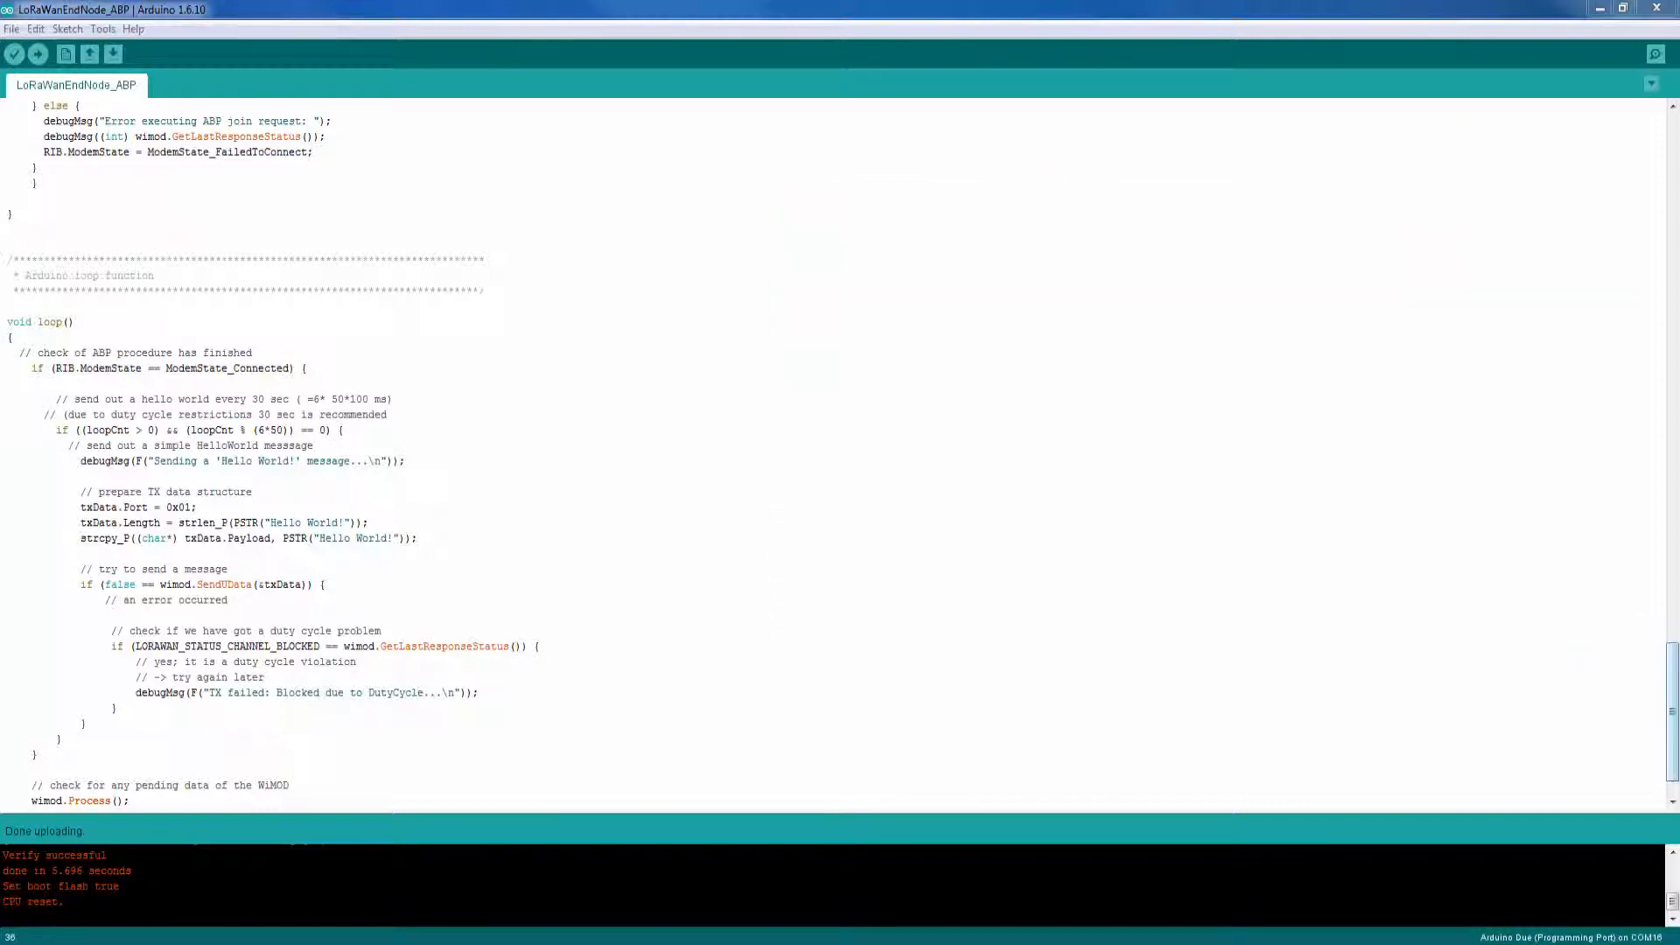
Step: Start the Serial Monitor on the board's COM port at 115200 baud via the Tools menu
{"action": "left_click", "coordinate": [103, 29]}
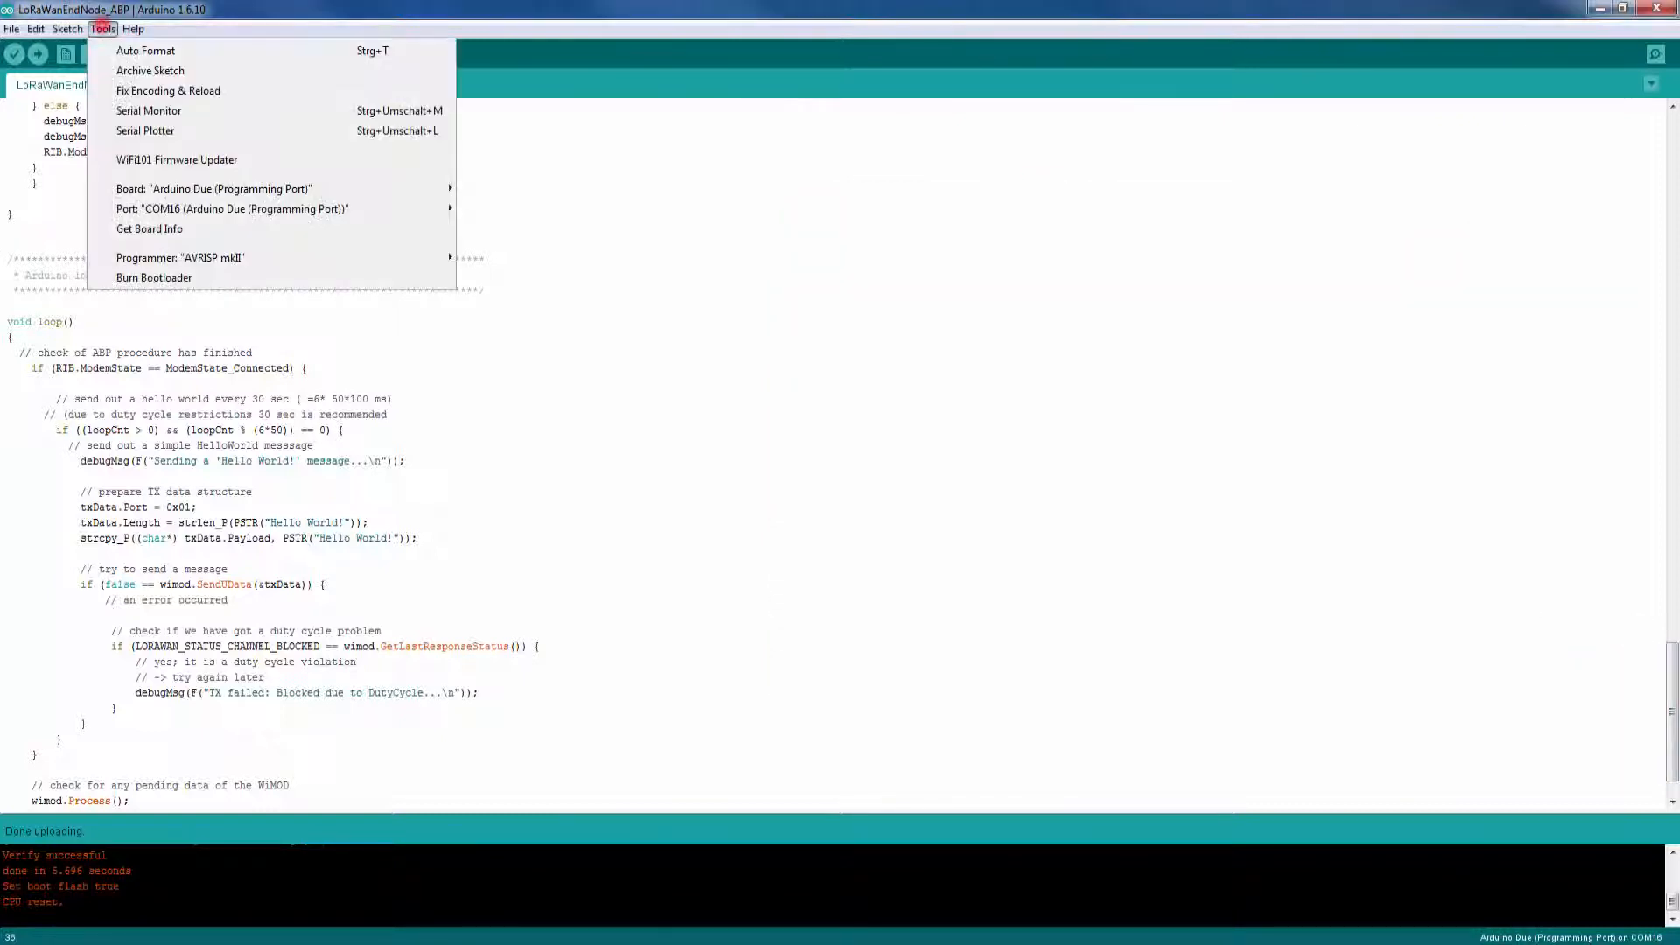
{"action": "left_click", "coordinate": [147, 111]}
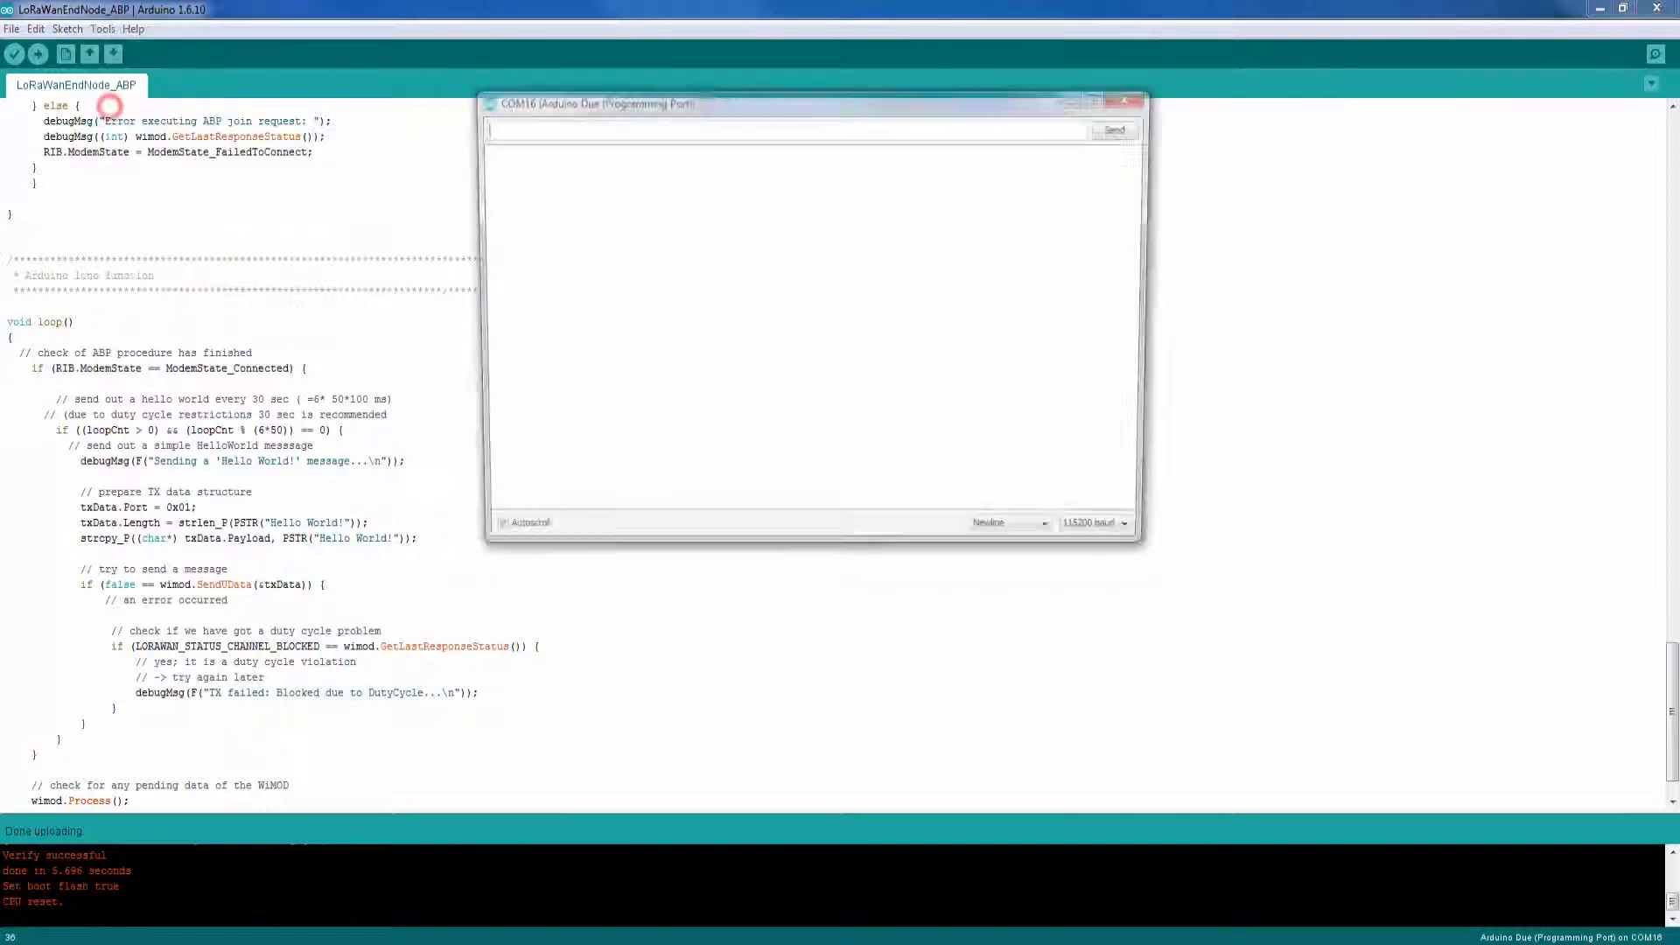